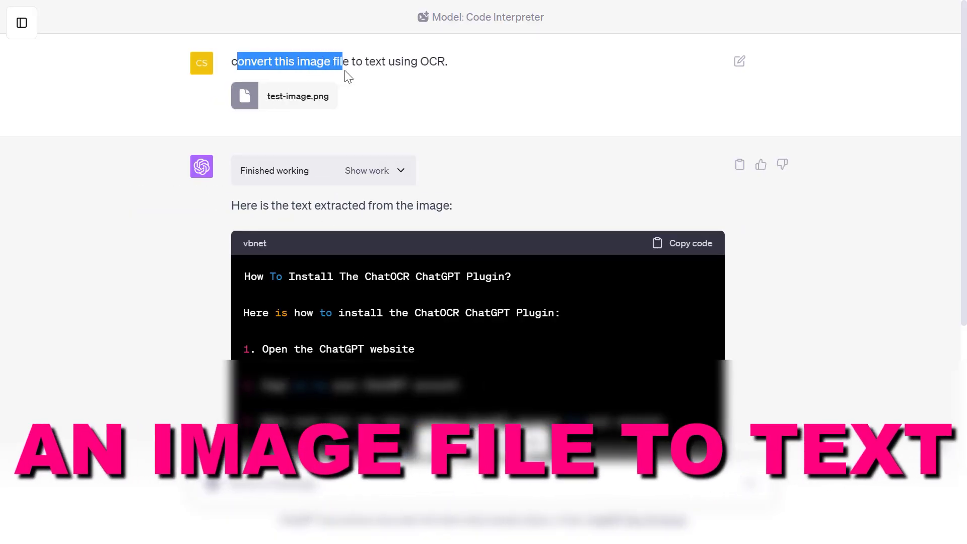
# Scroll through the ChatGPT page and select the conversation area to start a new chat.
pyautogui.scroll(-3)
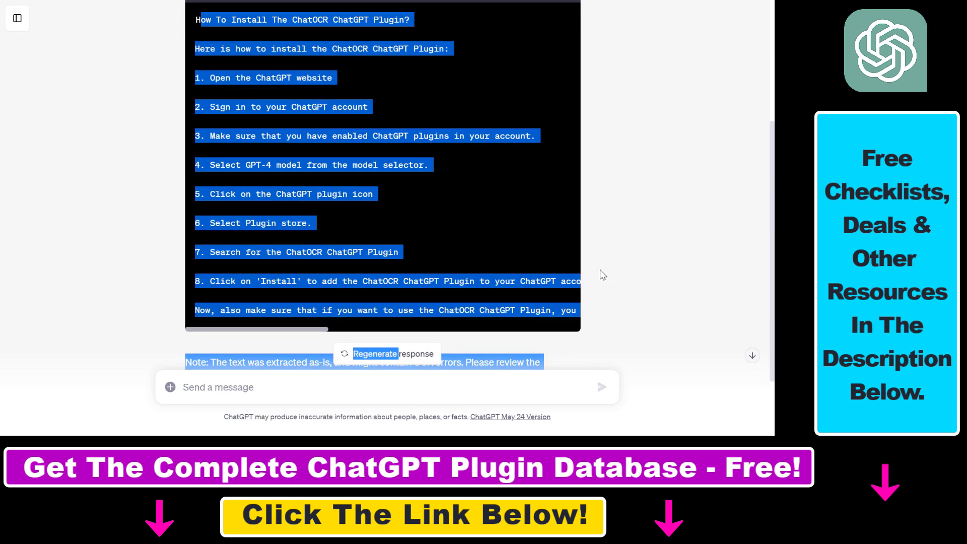
pyautogui.scroll(3)
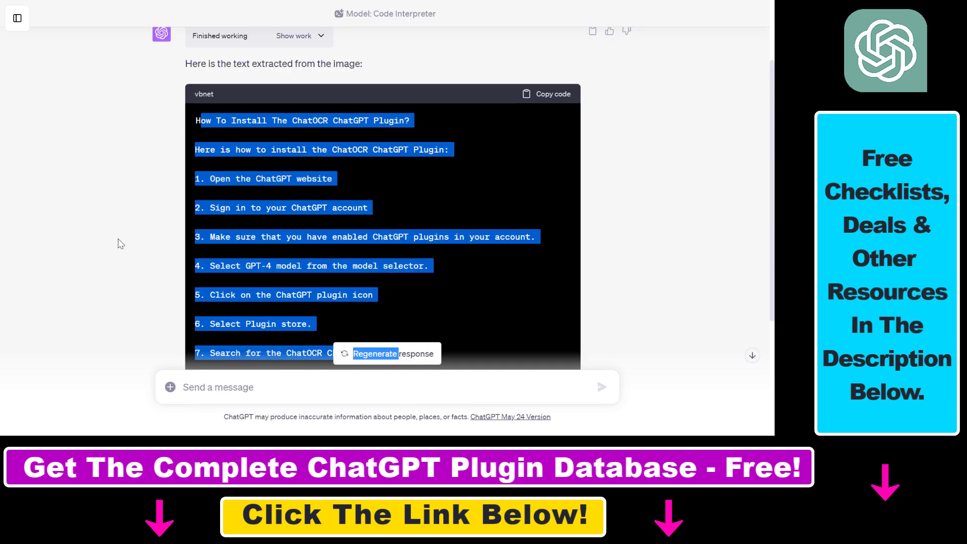
pyautogui.scroll(3)
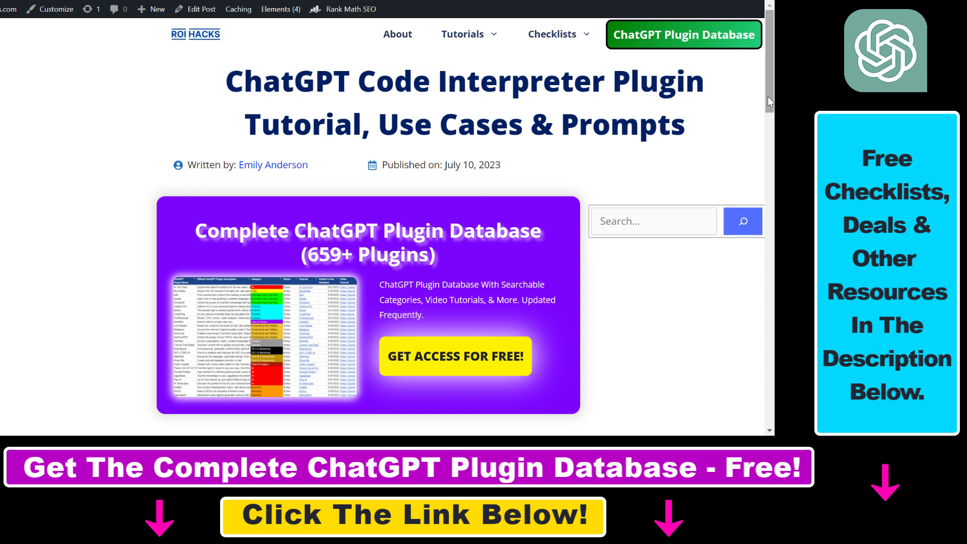
pyautogui.scroll(-3)
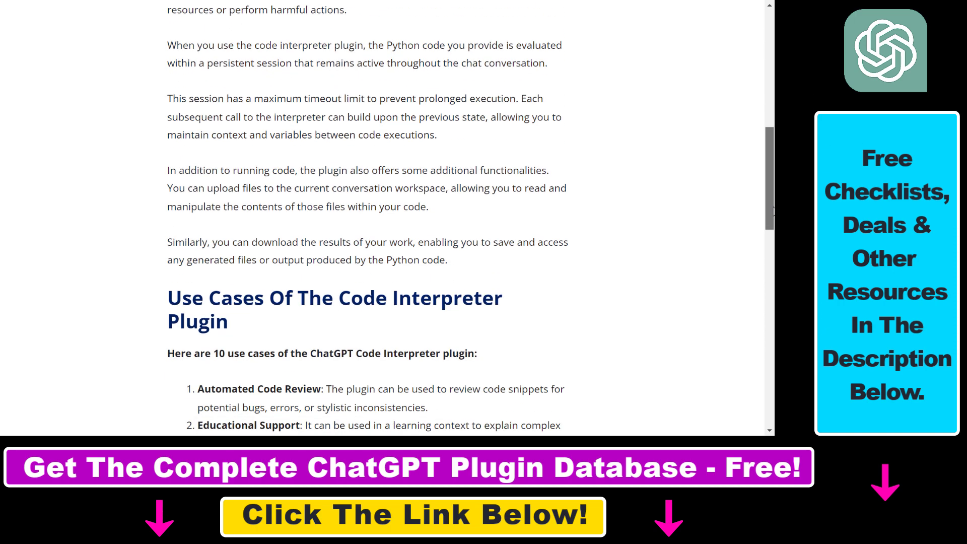
pyautogui.scroll(-3)
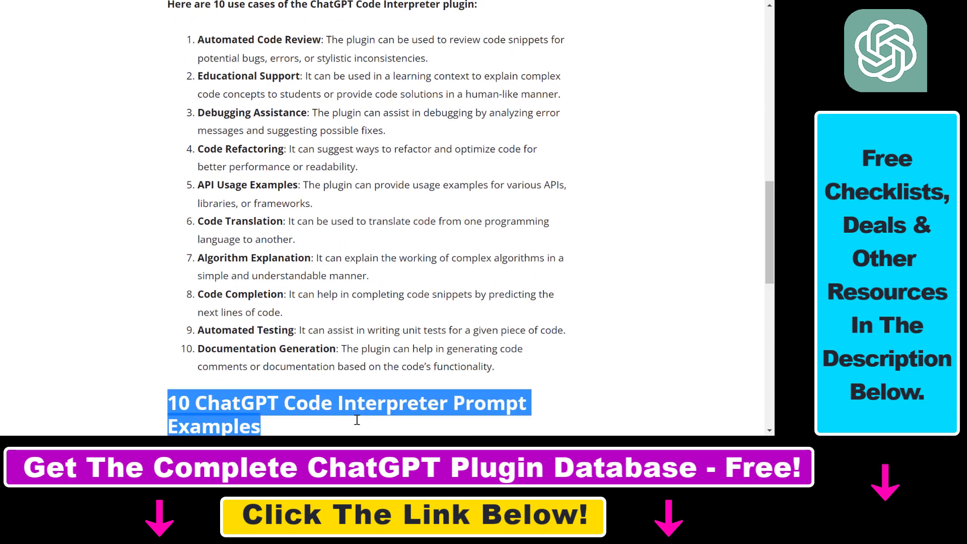
pyautogui.scroll(3)
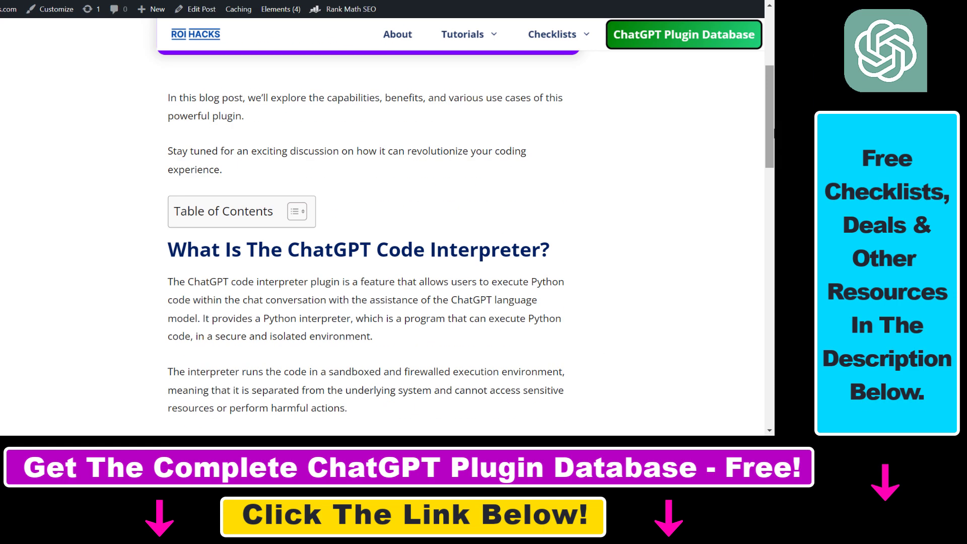
pyautogui.scroll(3)
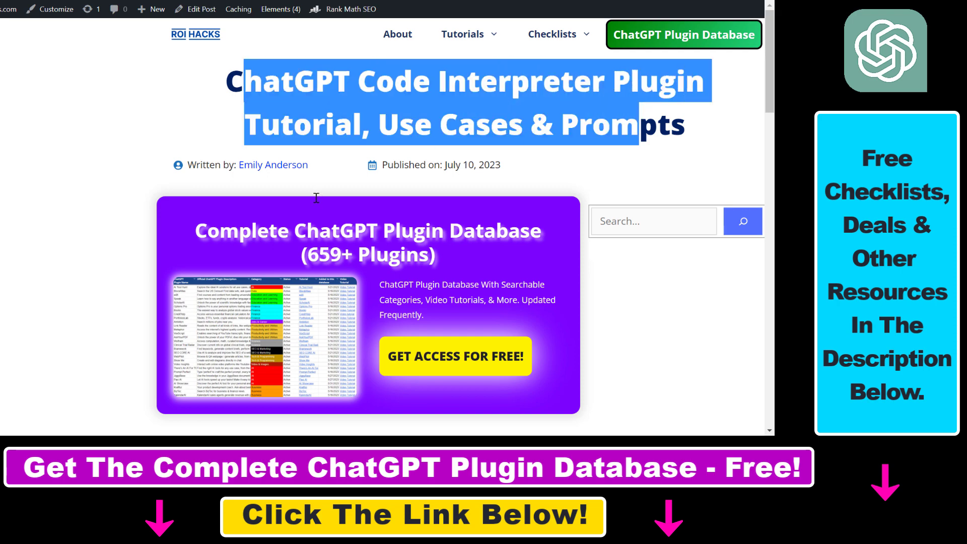
pyautogui.click(455, 355)
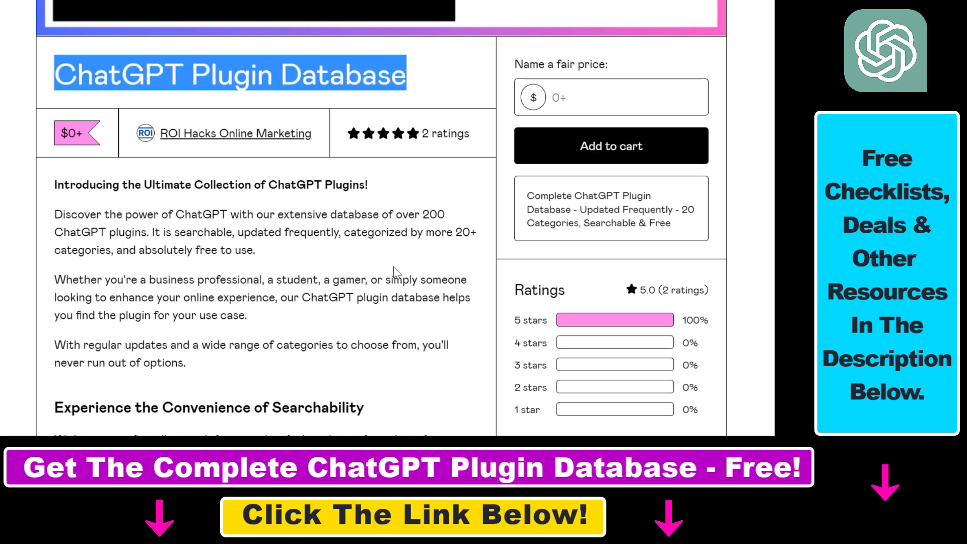
pyautogui.scroll(-3)
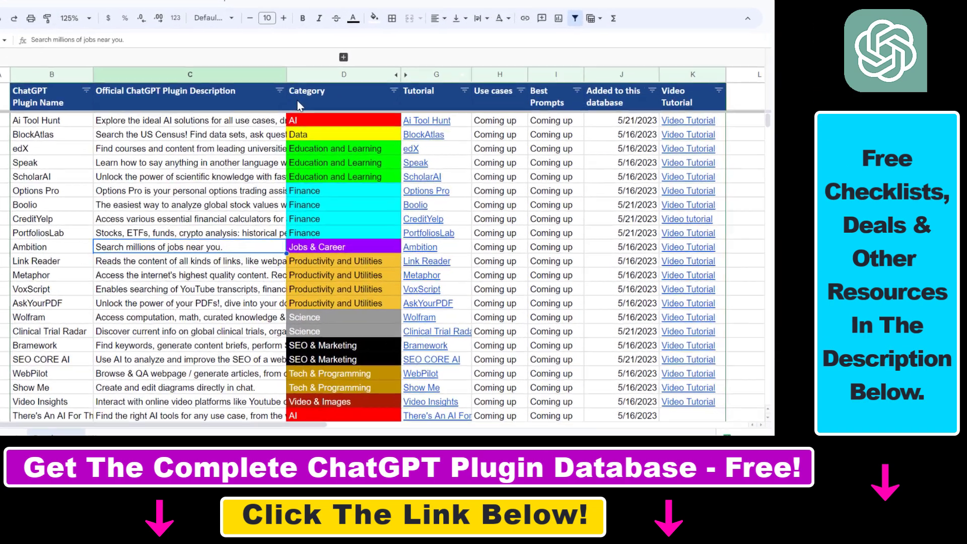
pyautogui.scroll(-3)
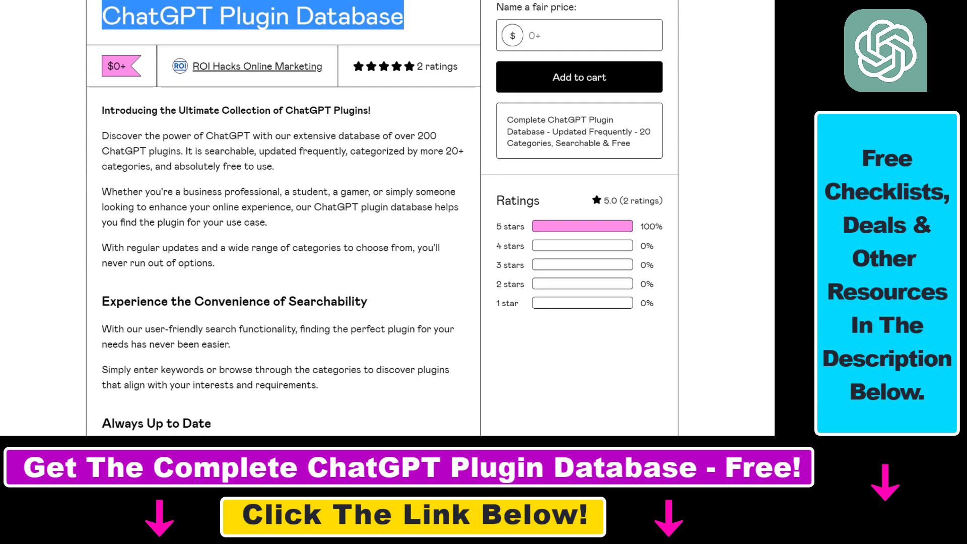
pyautogui.moveTo(542, 47)
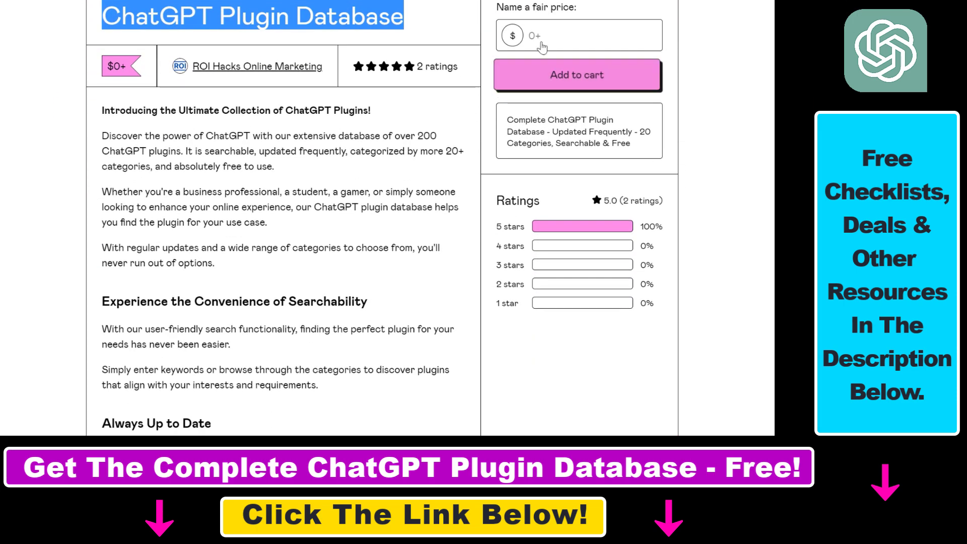
# Choose the GPT-4 model with Code Interpreter from the model options.
pyautogui.click(578, 35)
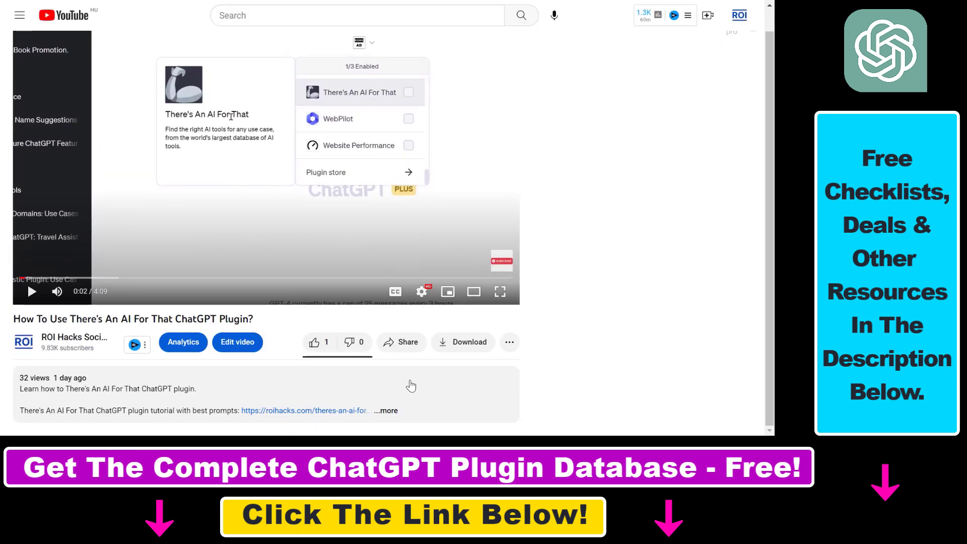
pyautogui.scroll(-3)
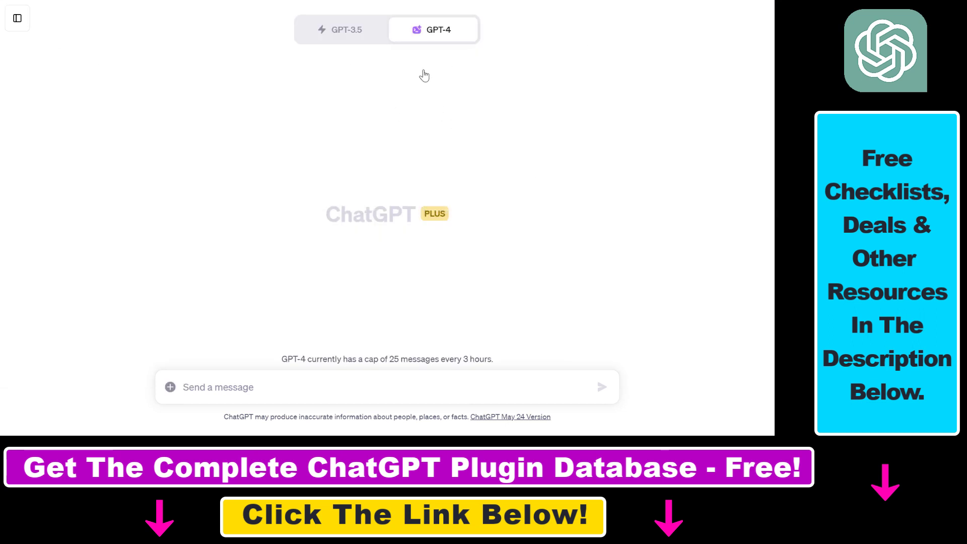
pyautogui.click(439, 29)
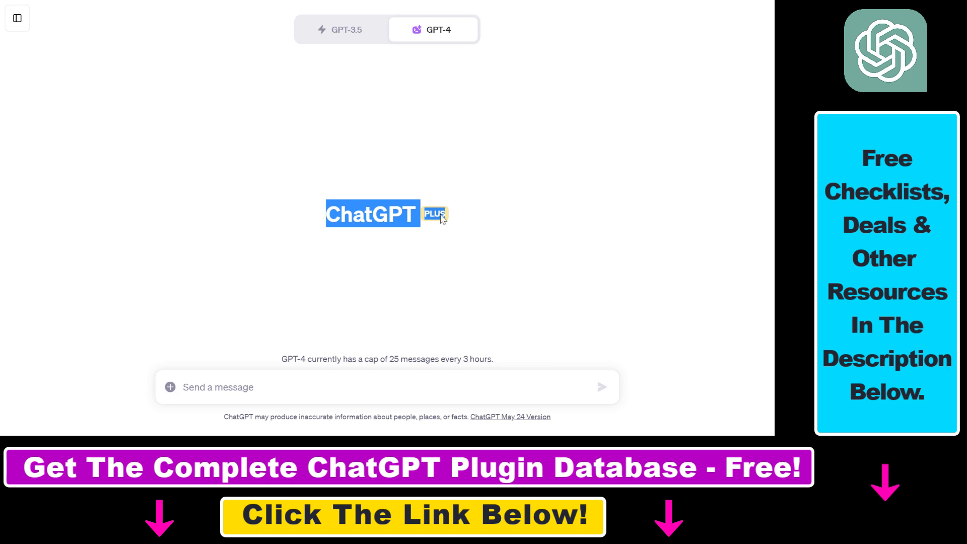
pyautogui.click(438, 29)
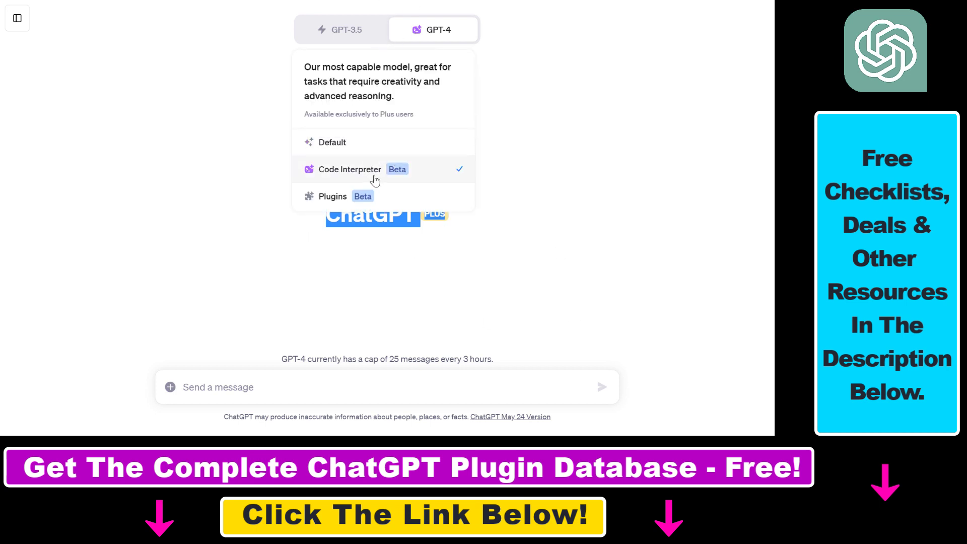
pyautogui.moveTo(331, 197)
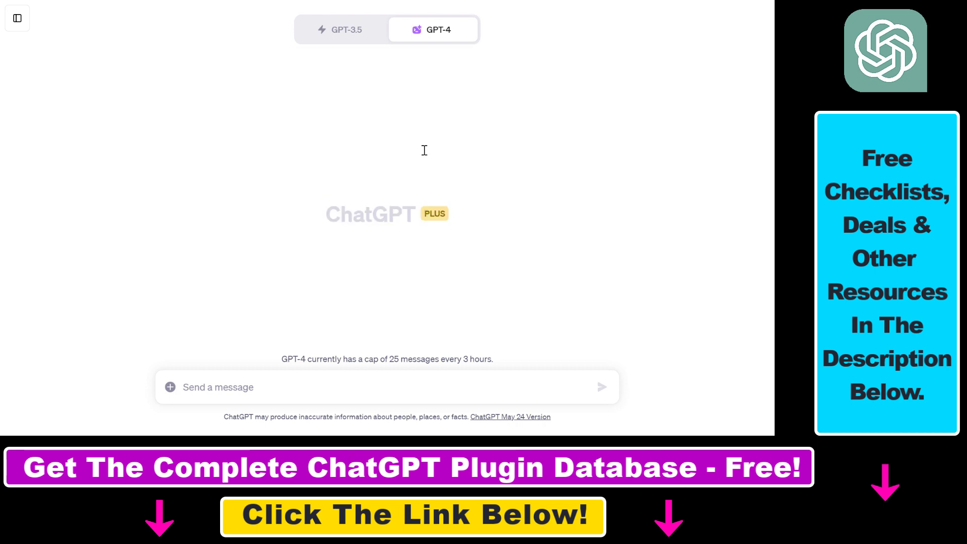
pyautogui.moveTo(454, 42)
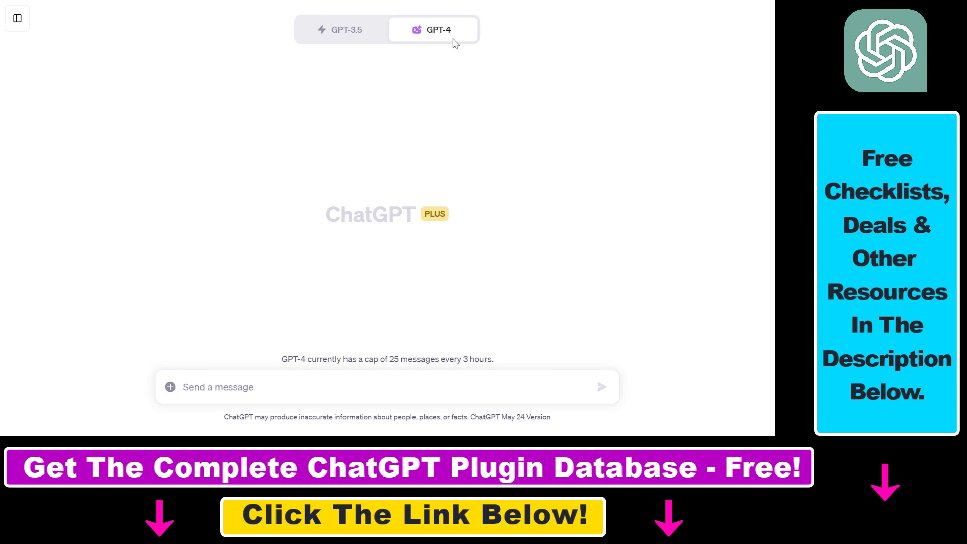
pyautogui.click(433, 29)
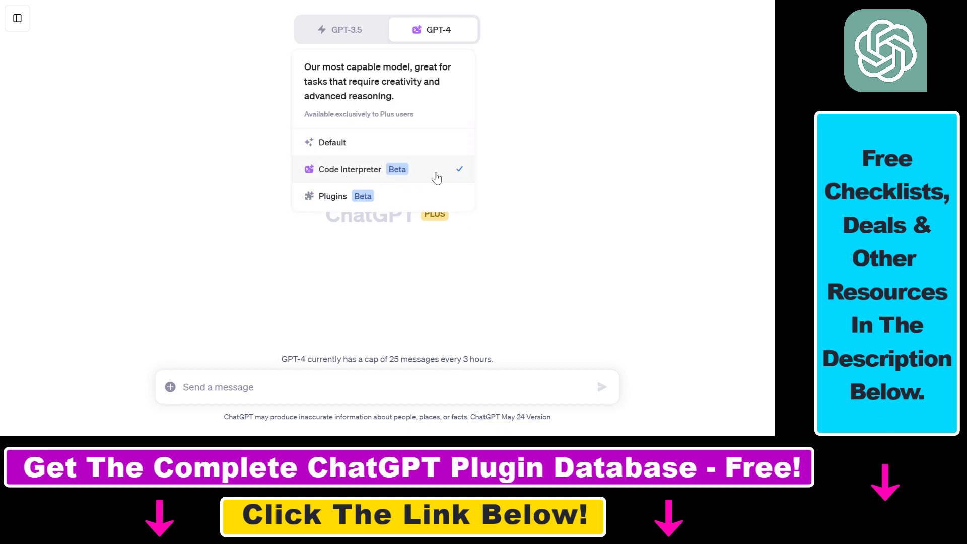
pyautogui.moveTo(440, 164)
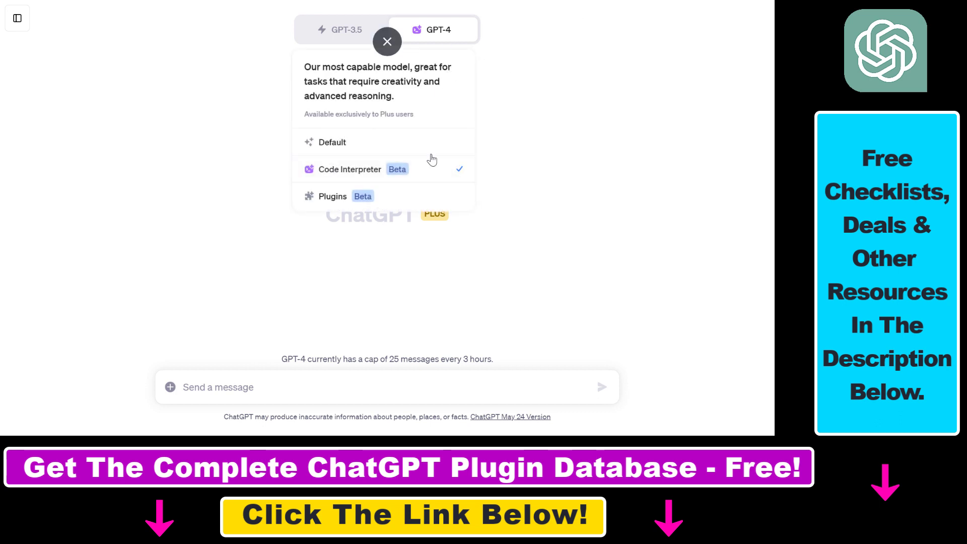
pyautogui.click(387, 41)
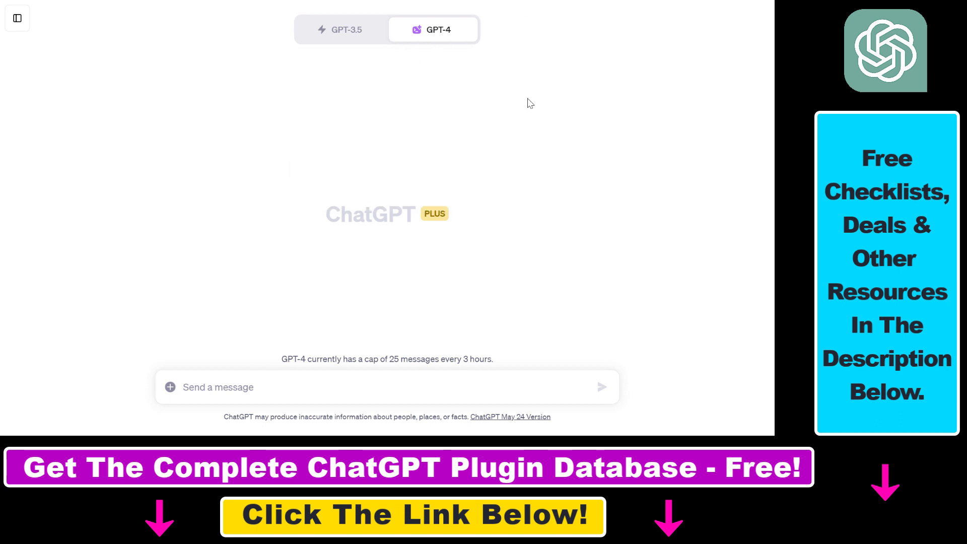
pyautogui.moveTo(240, 379)
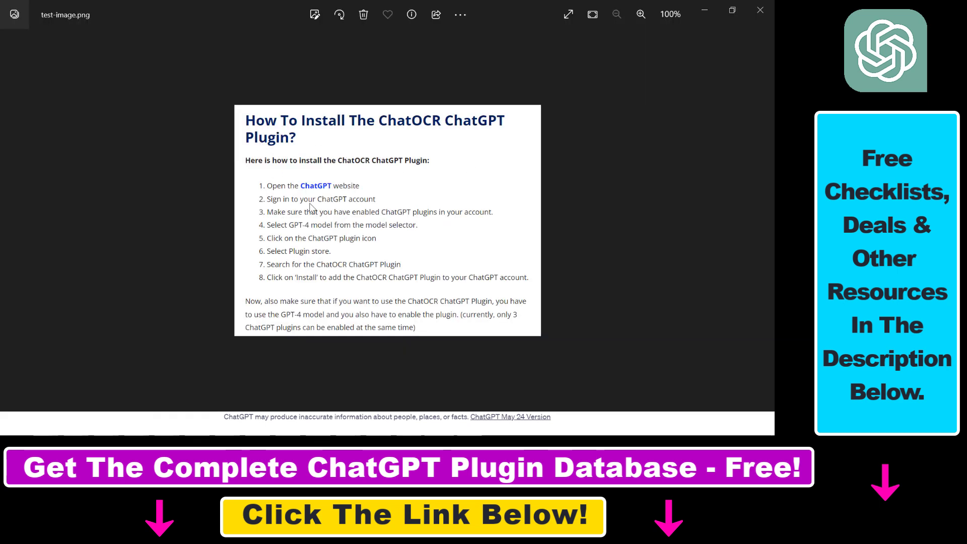
pyautogui.moveTo(285, 285)
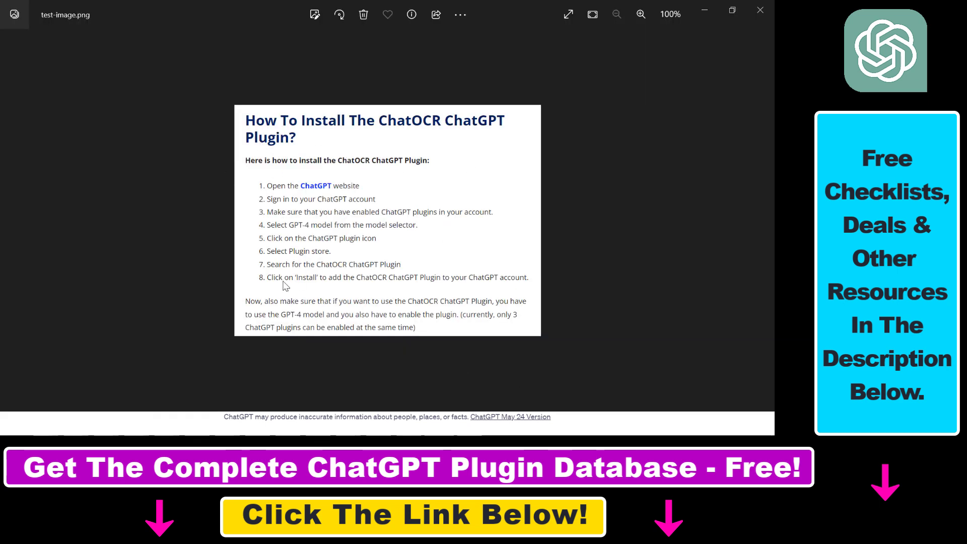
pyautogui.moveTo(310, 172)
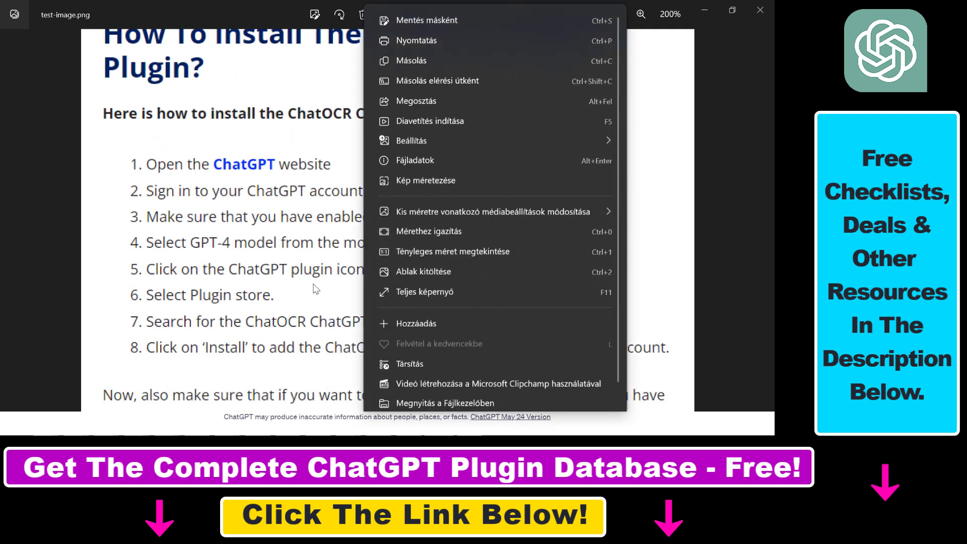
pyautogui.click(428, 230)
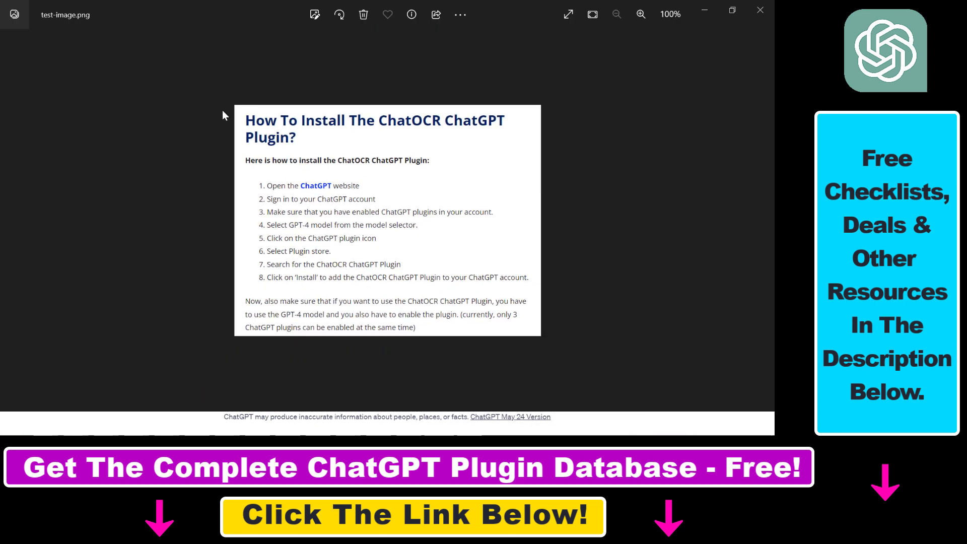
pyautogui.moveTo(43, 25)
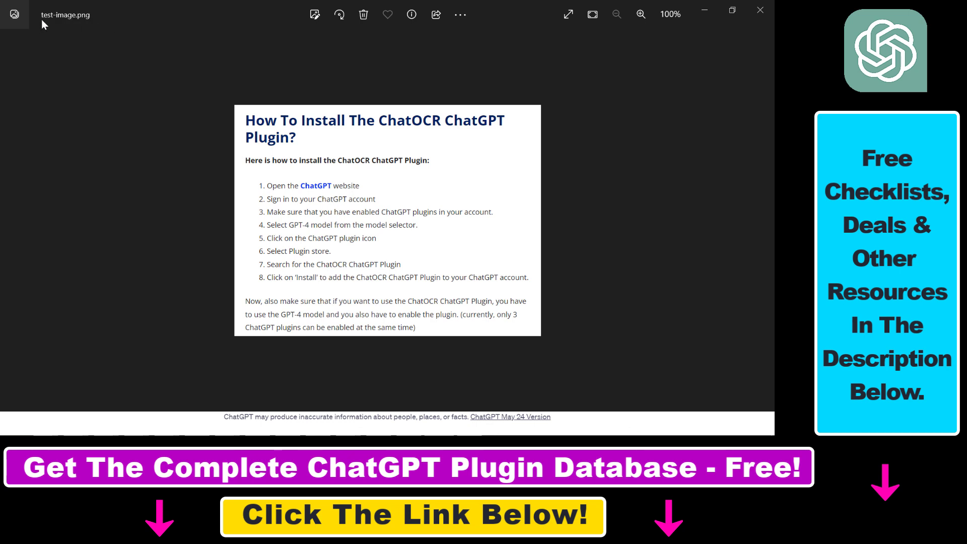
pyautogui.moveTo(389, 260)
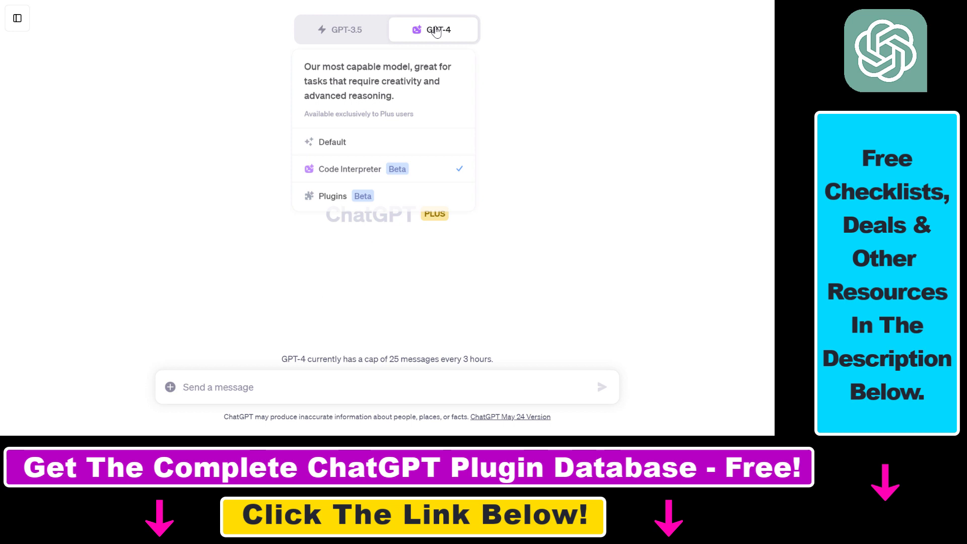
pyautogui.moveTo(422, 59)
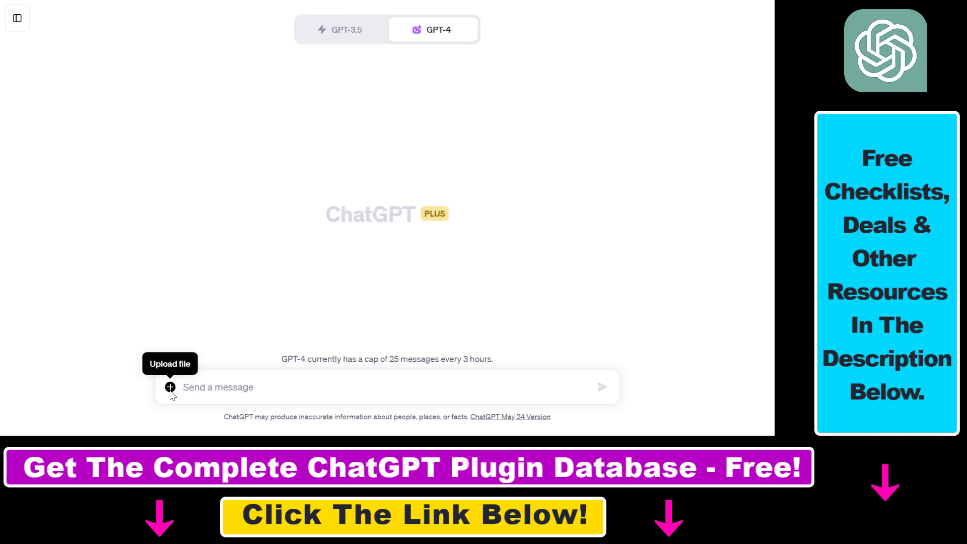
pyautogui.moveTo(499, 238)
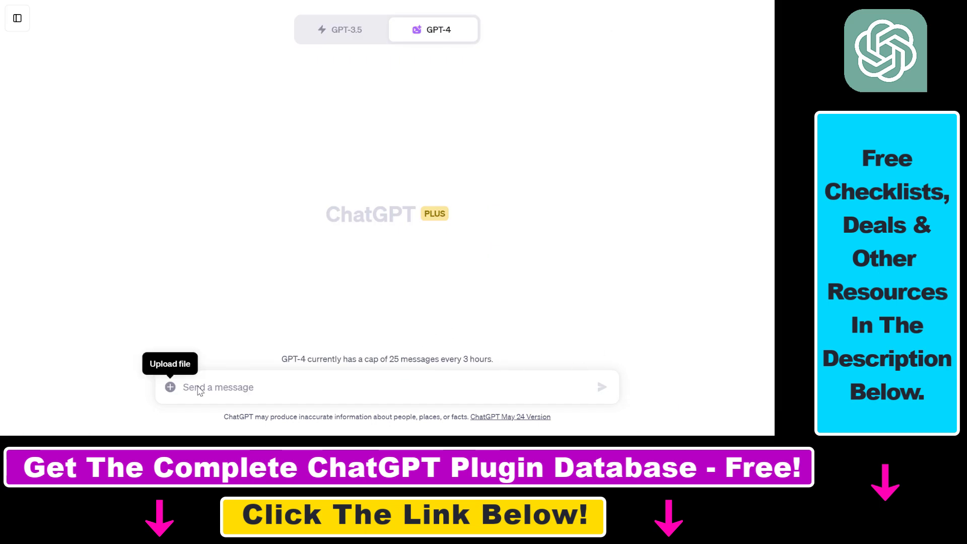
# Attach the test-image.png screenshot file to the new message.
pyautogui.click(169, 387)
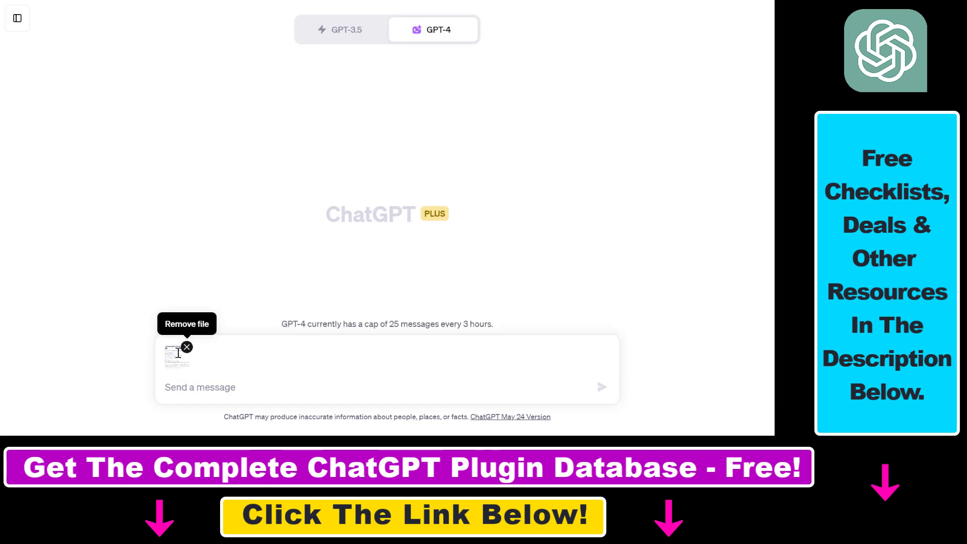
pyautogui.moveTo(381, 416)
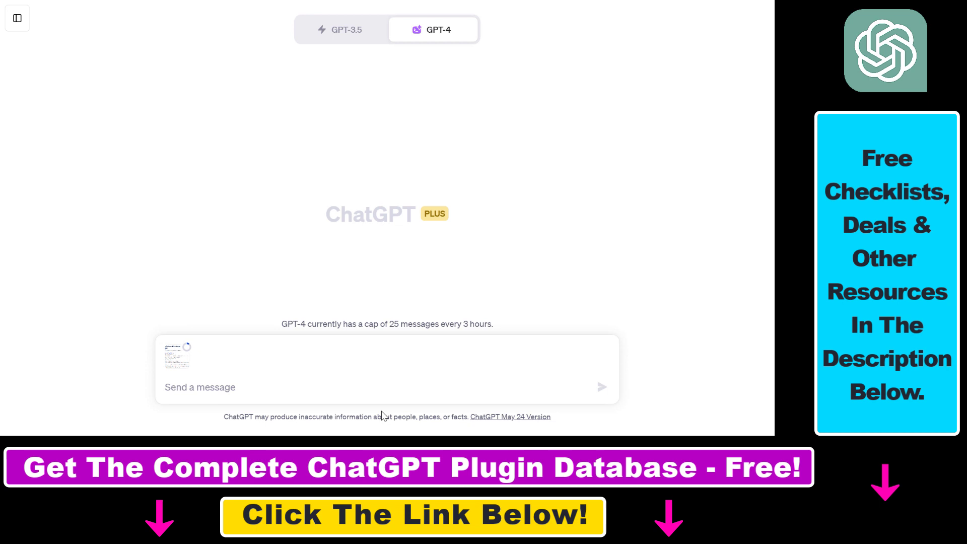
# Ask ChatGPT to 'convert this image file to text using OCR.'.
pyautogui.write('convert this image file to text using OCR.')
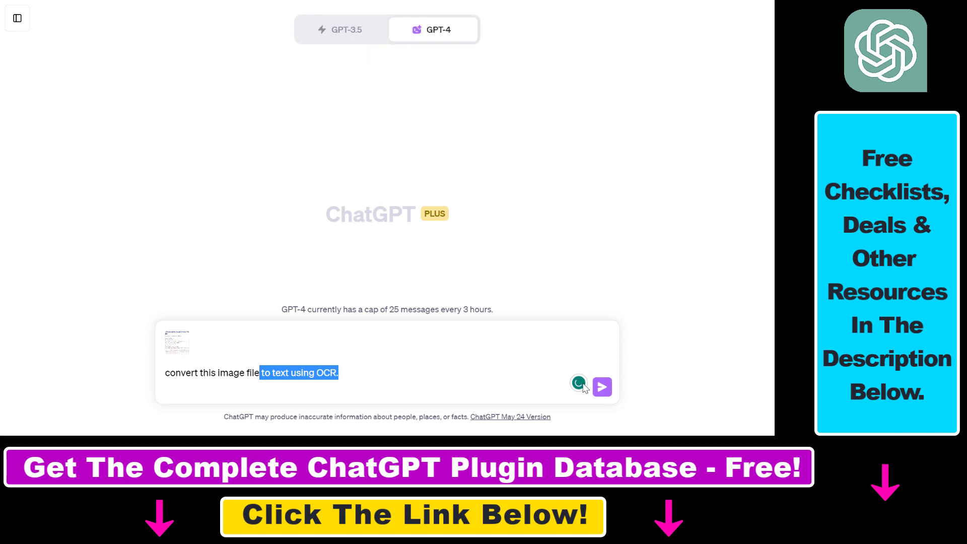
pyautogui.moveTo(601, 387)
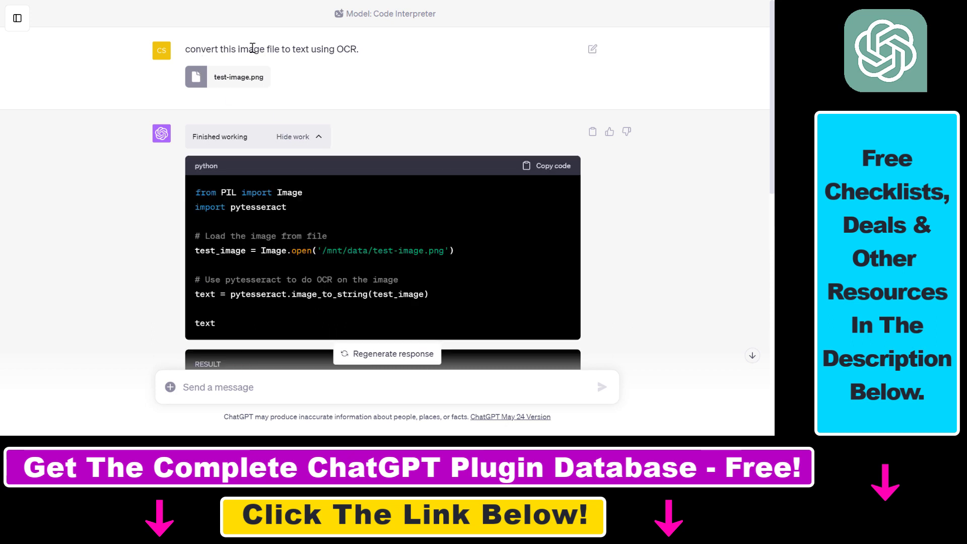
pyautogui.moveTo(375, 29)
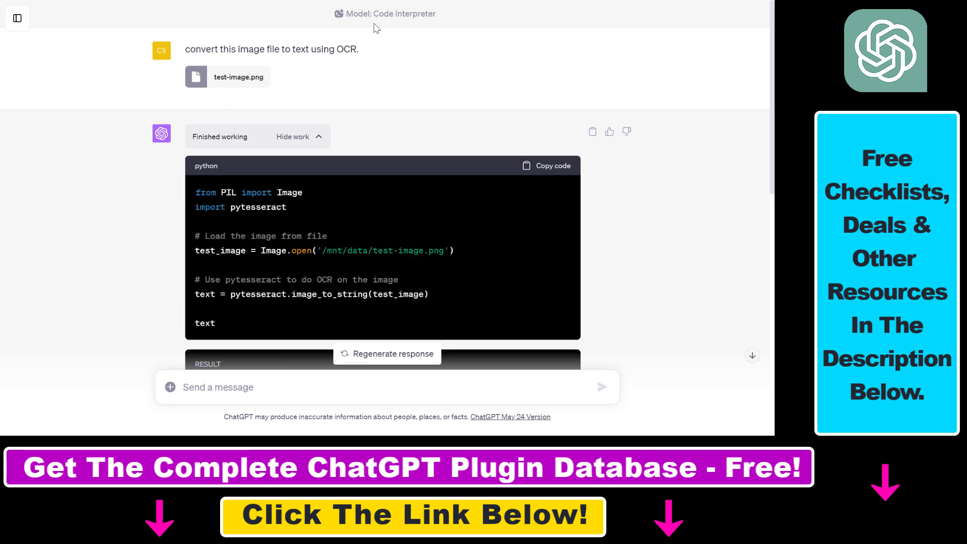
pyautogui.doubleClick(404, 13)
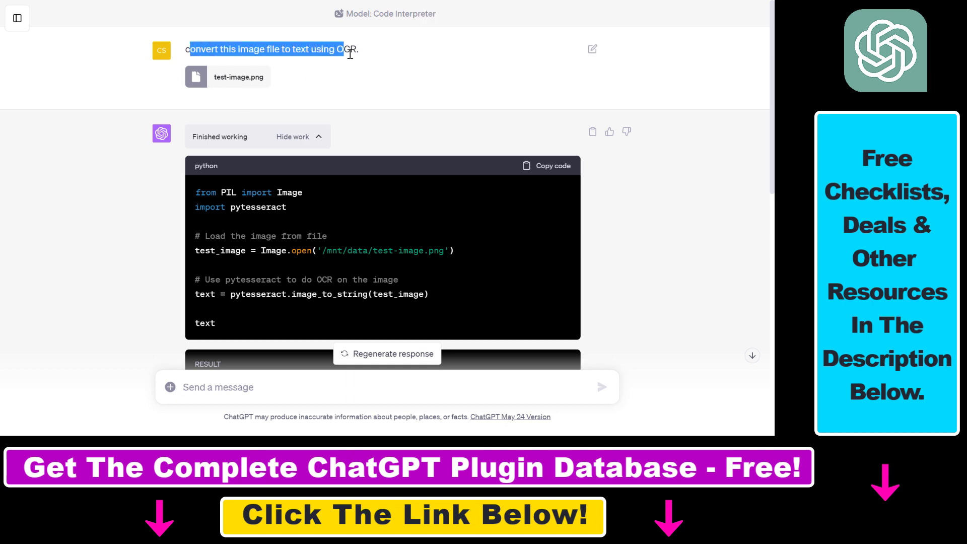
pyautogui.doubleClick(345, 49)
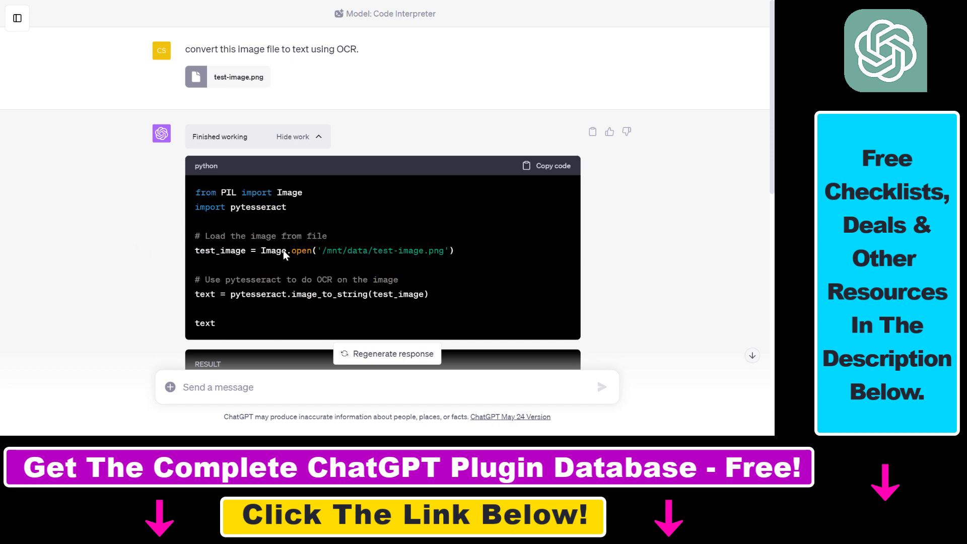
pyautogui.scroll(-3)
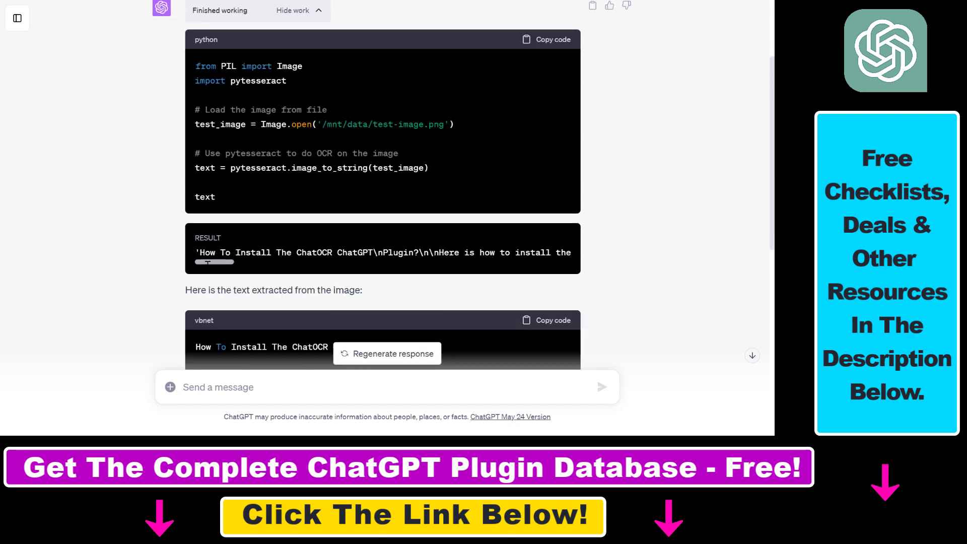
pyautogui.scroll(-3)
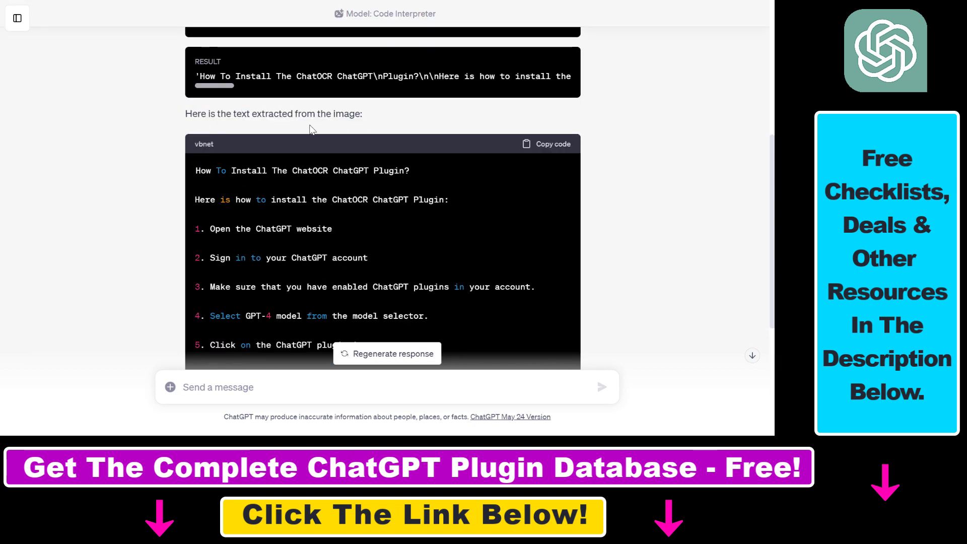
pyautogui.moveTo(338, 113)
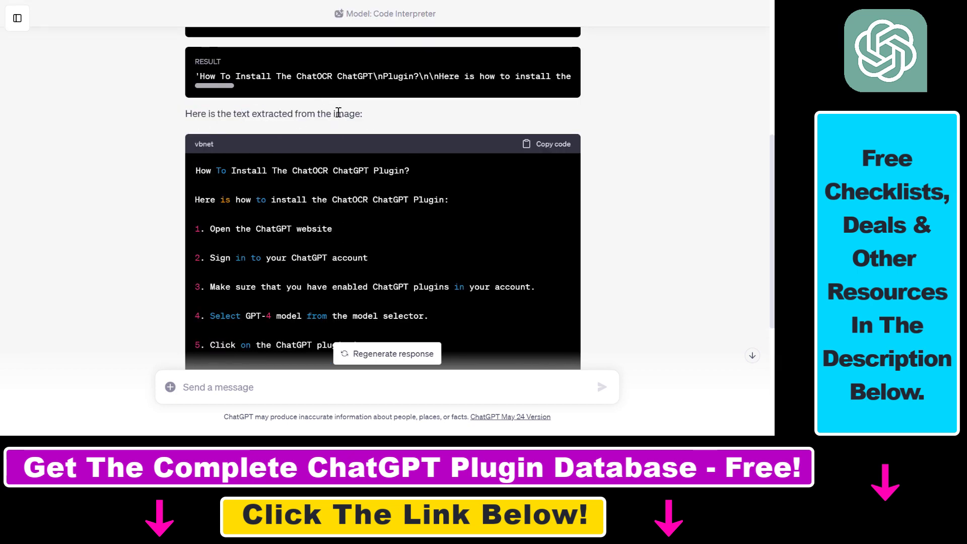
pyautogui.moveTo(197, 171); pyautogui.dragTo(352, 200)
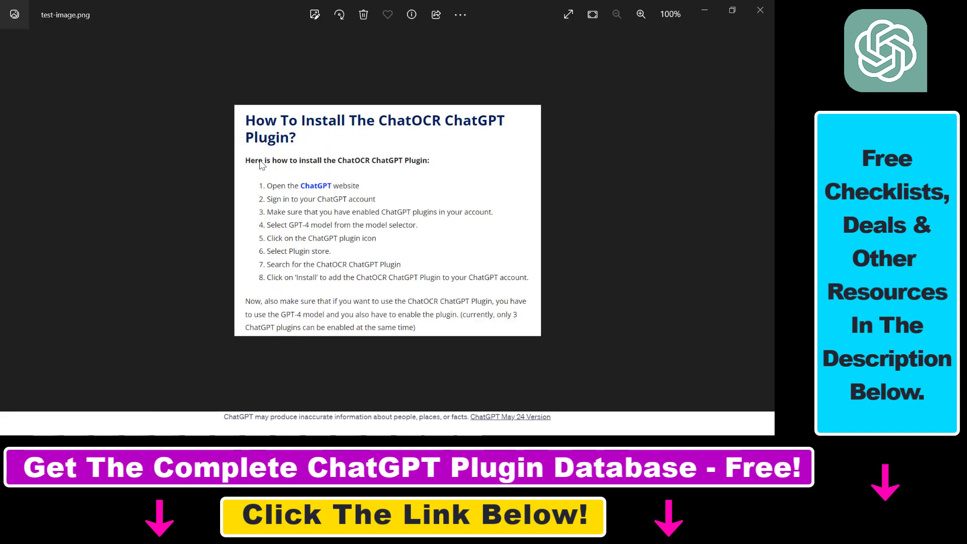
pyautogui.moveTo(416, 284)
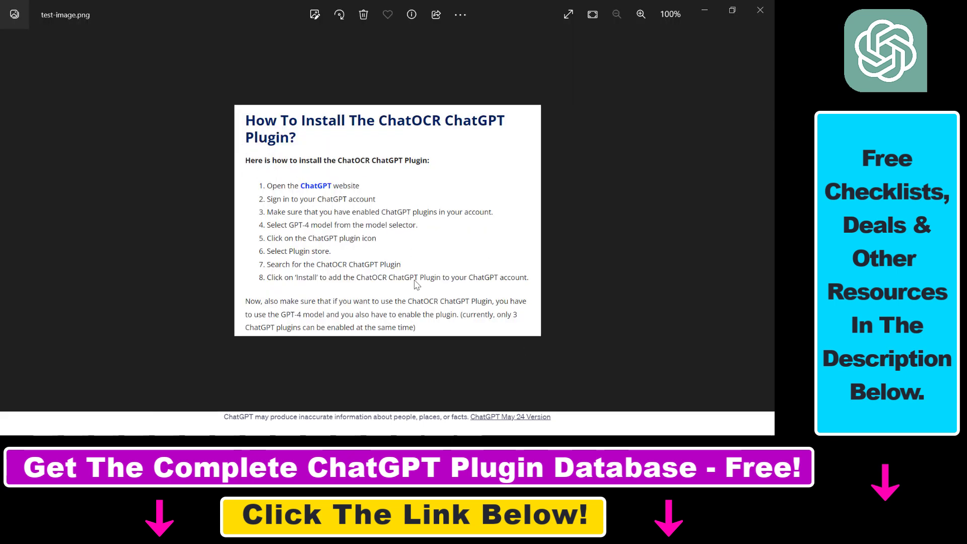
pyautogui.moveTo(381, 238)
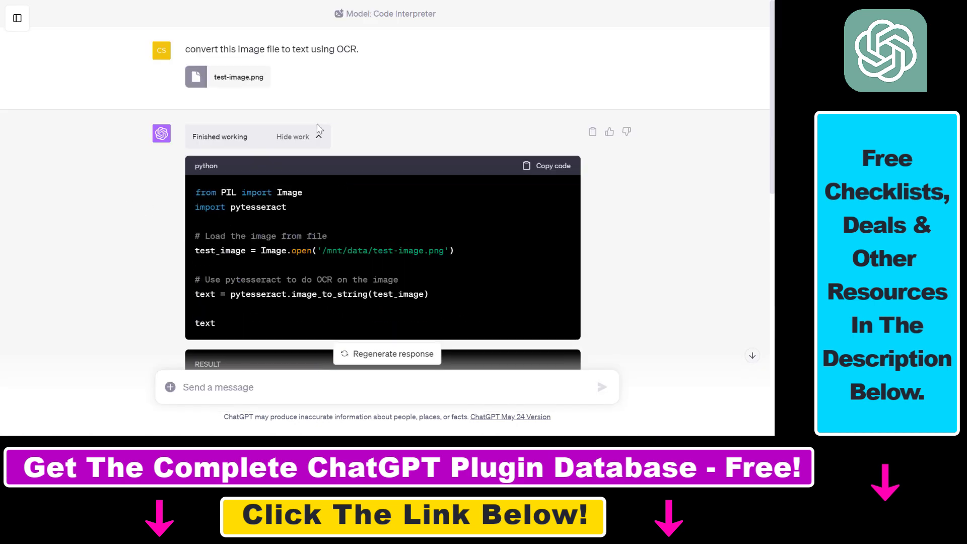
pyautogui.moveTo(288, 96)
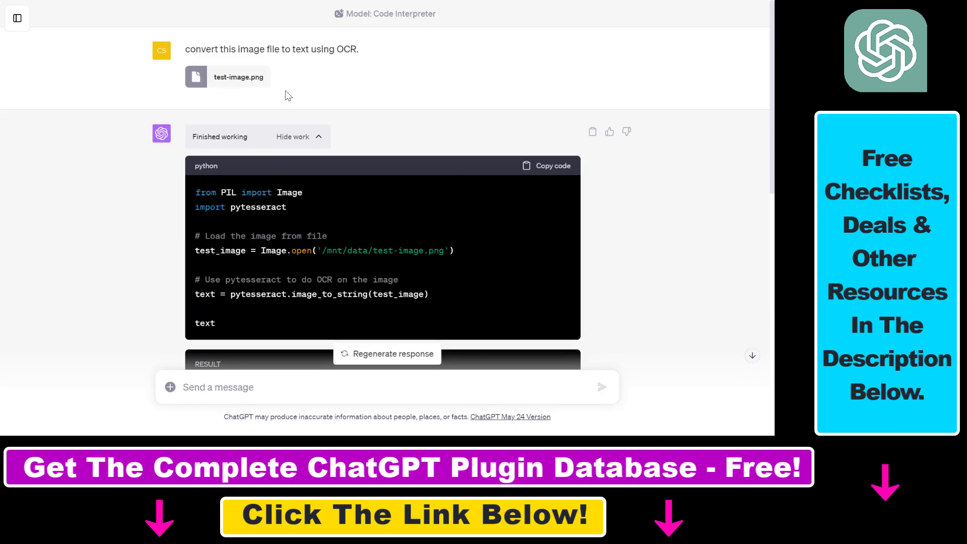
pyautogui.scroll(-3)
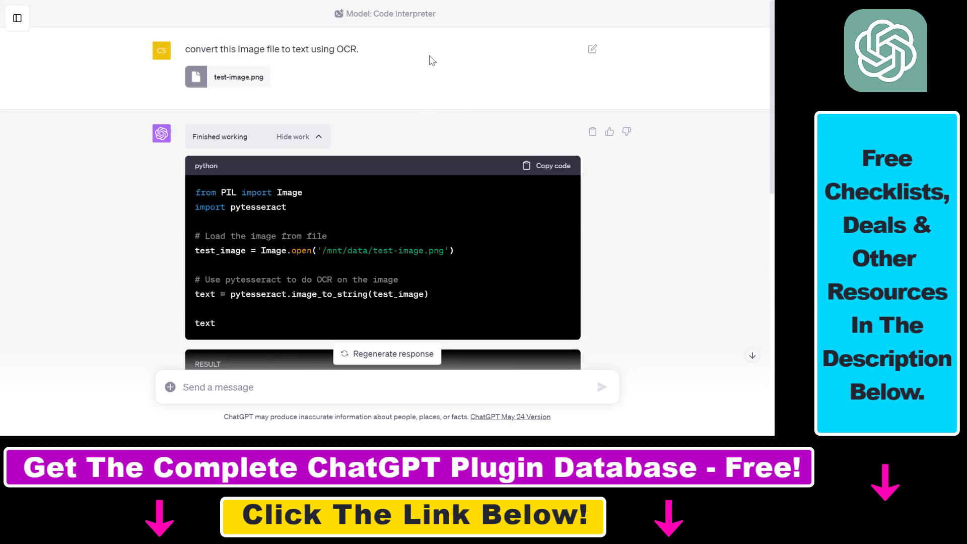
pyautogui.doubleClick(404, 13)
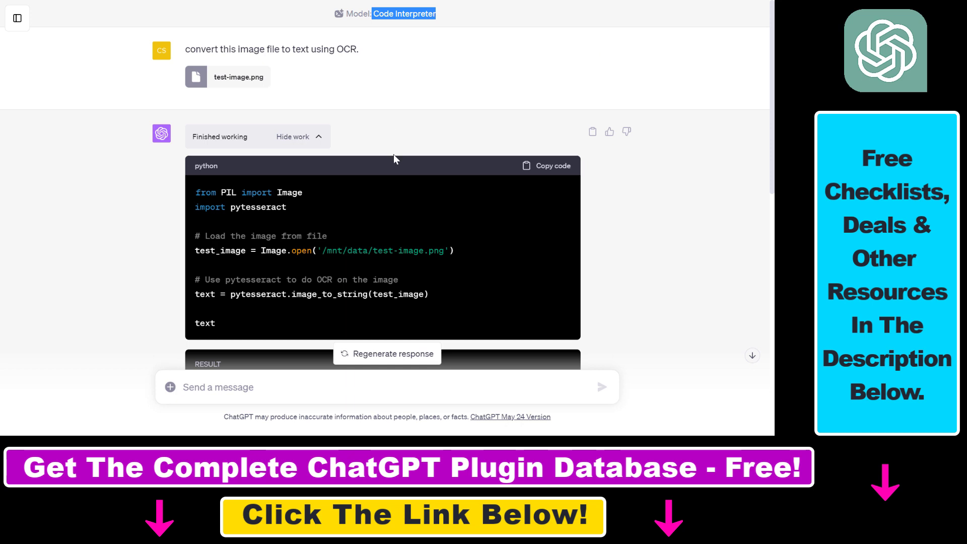
pyautogui.moveTo(451, 164)
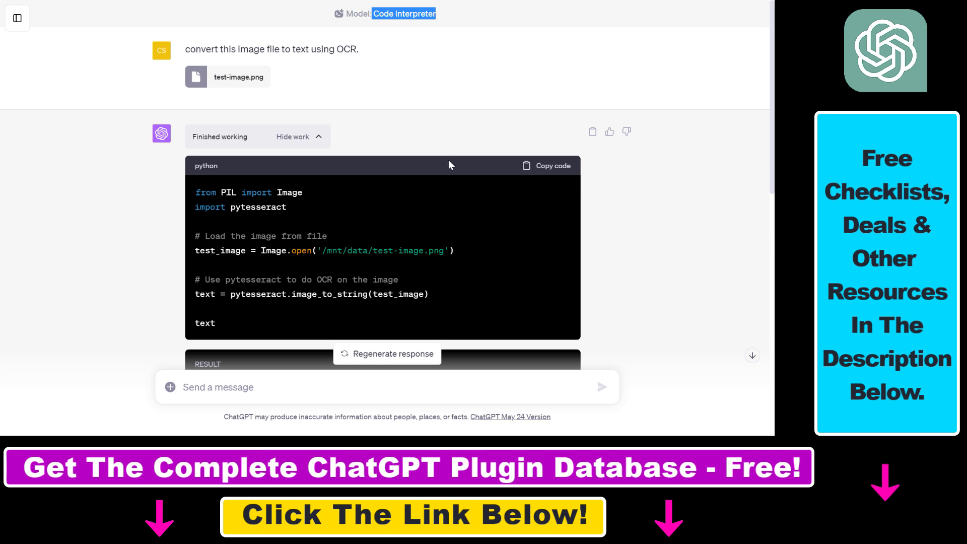
pyautogui.moveTo(440, 32)
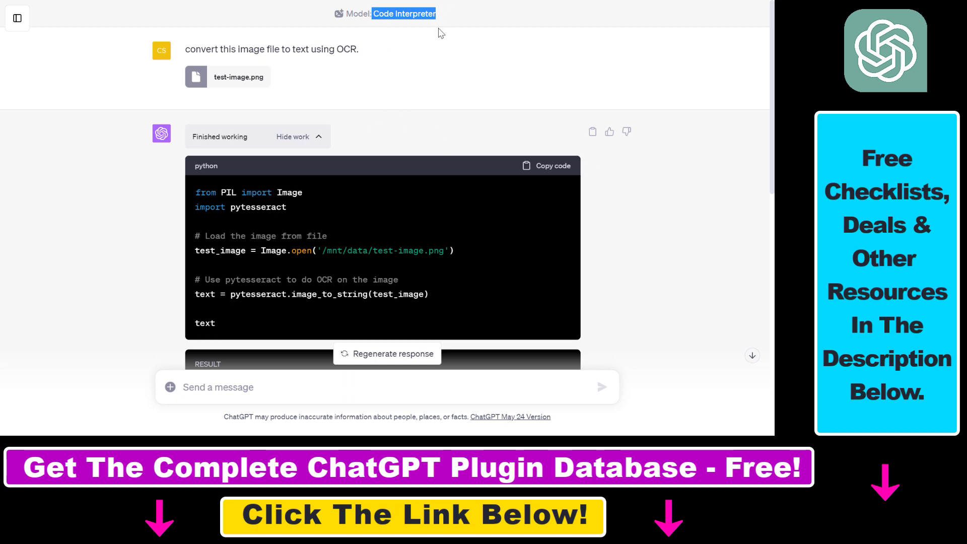
pyautogui.moveTo(355, 185)
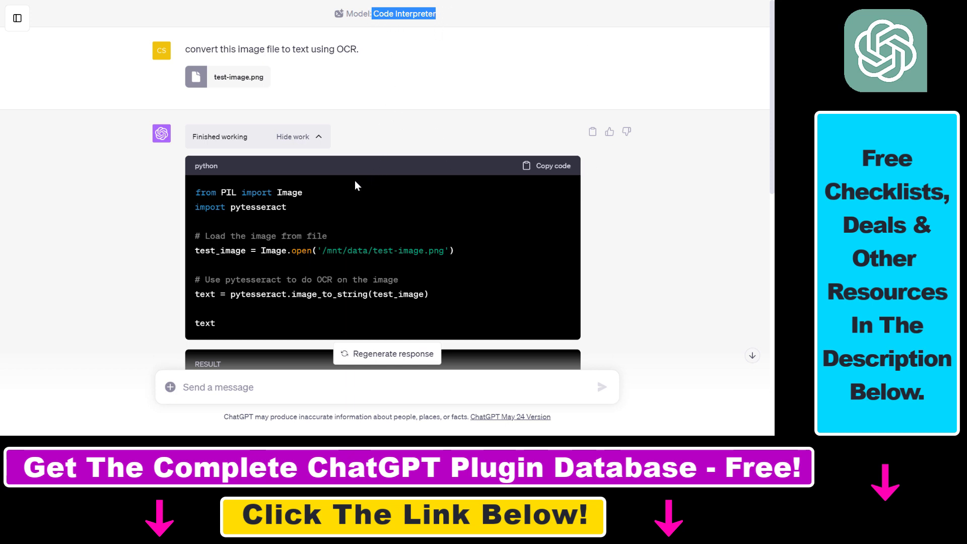
pyautogui.moveTo(685, 308)
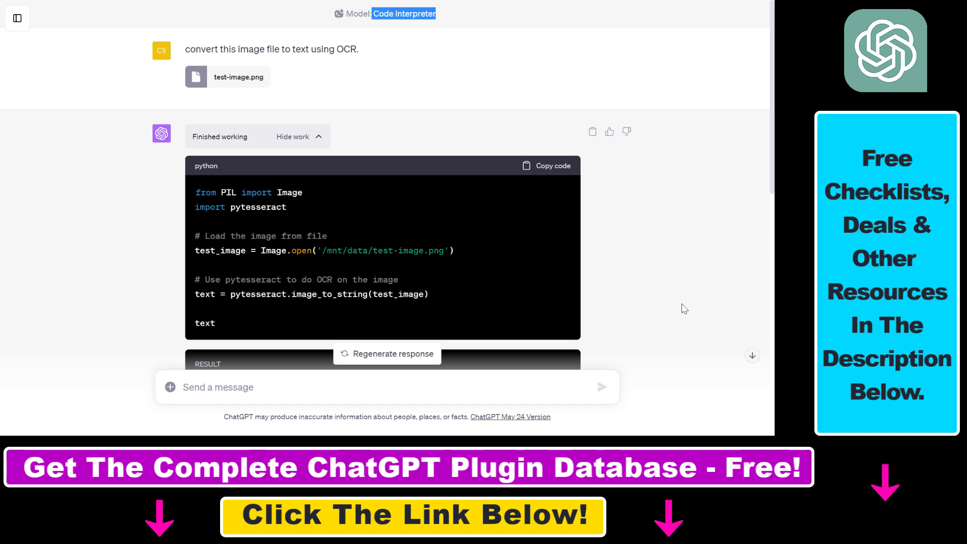
pyautogui.moveTo(224, 136)
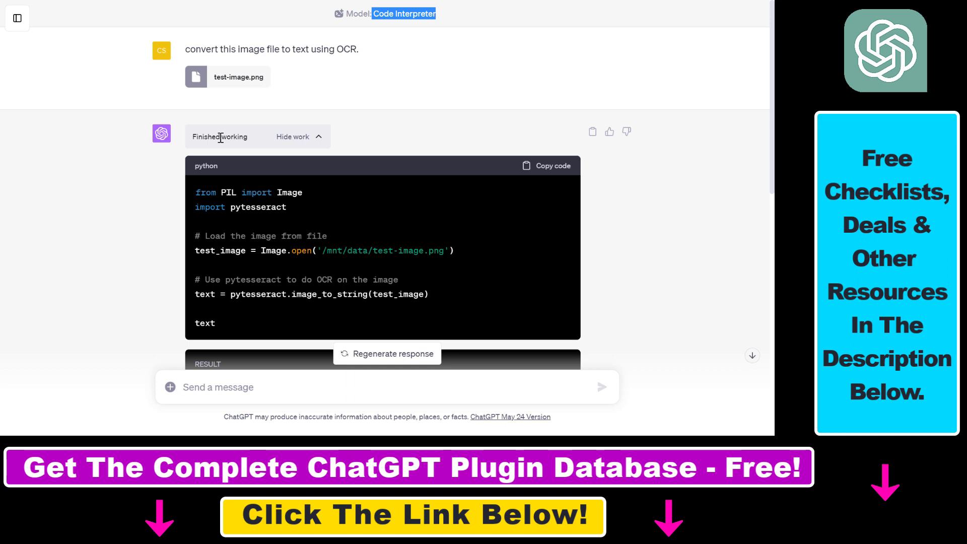
pyautogui.moveTo(171, 143)
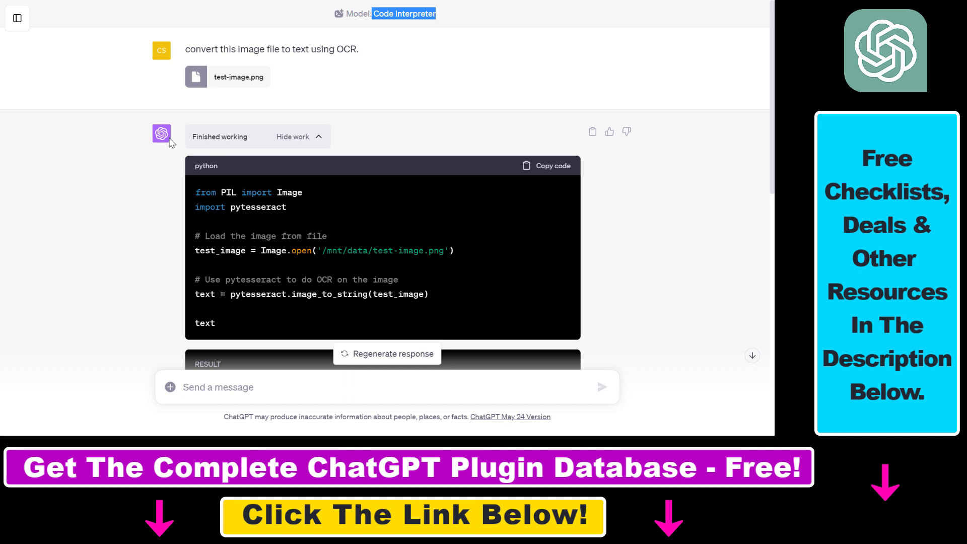